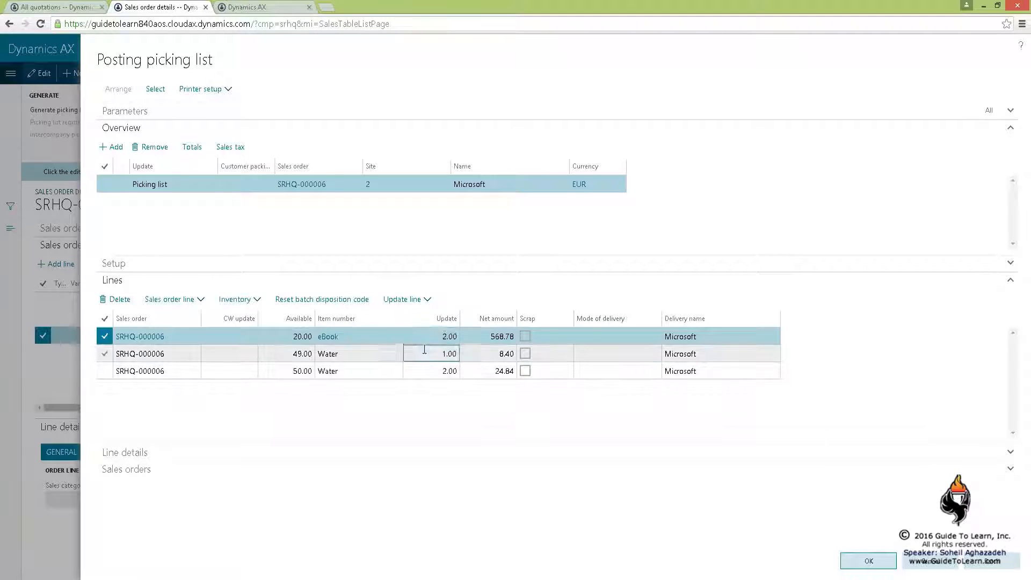
Adjust the third line's update quantity and post the picking list without printing.
left_click(430, 370)
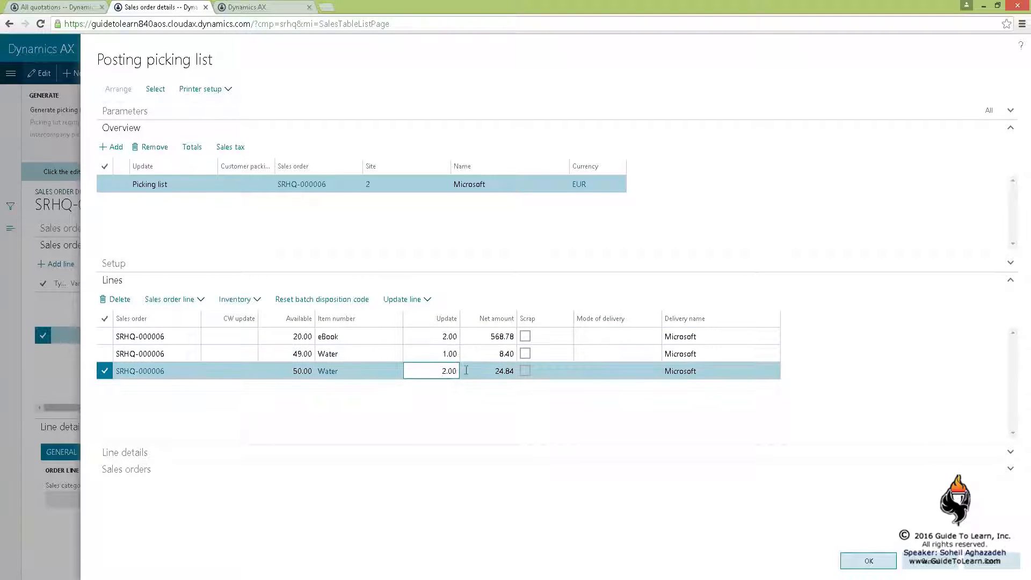
left_click(867, 561)
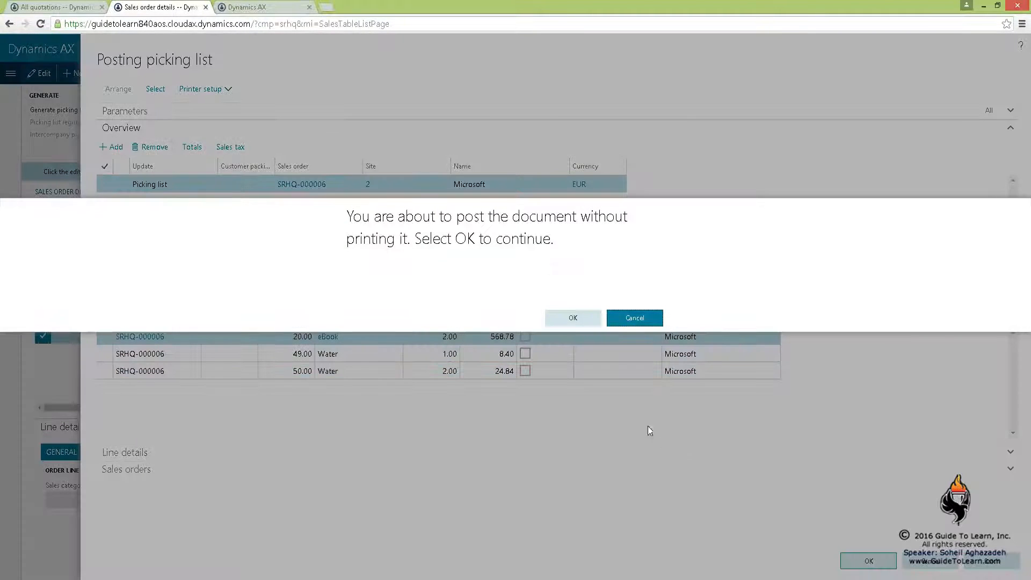
left_click(571, 317)
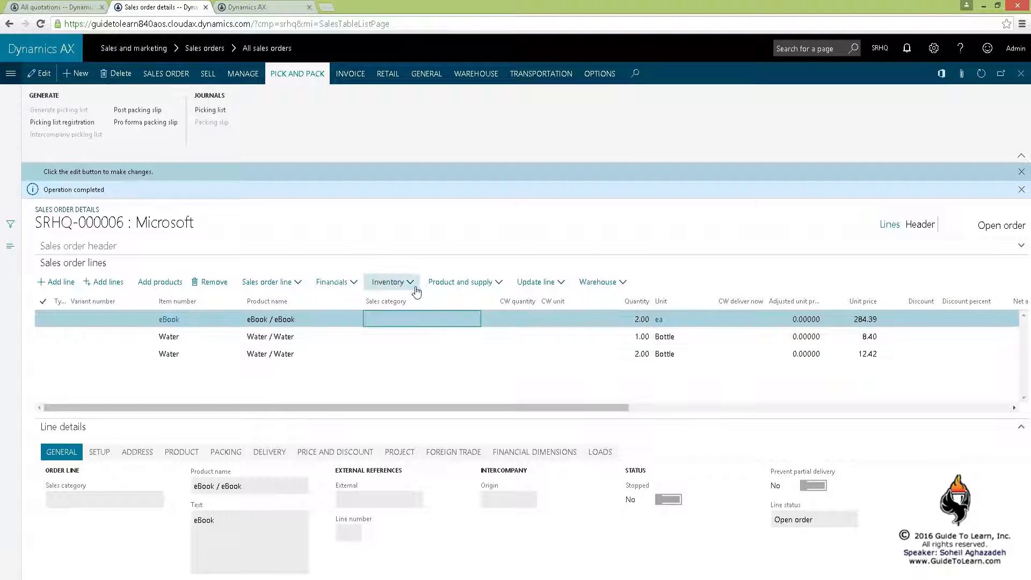
Review the eBook line's reserved inventory transactions.
left_click(388, 282)
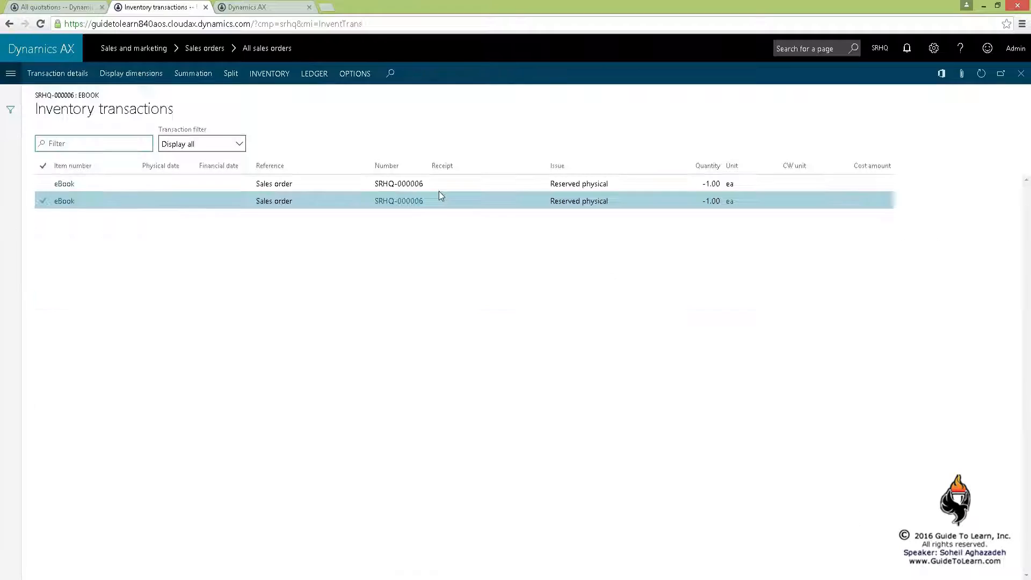
left_click(579, 184)
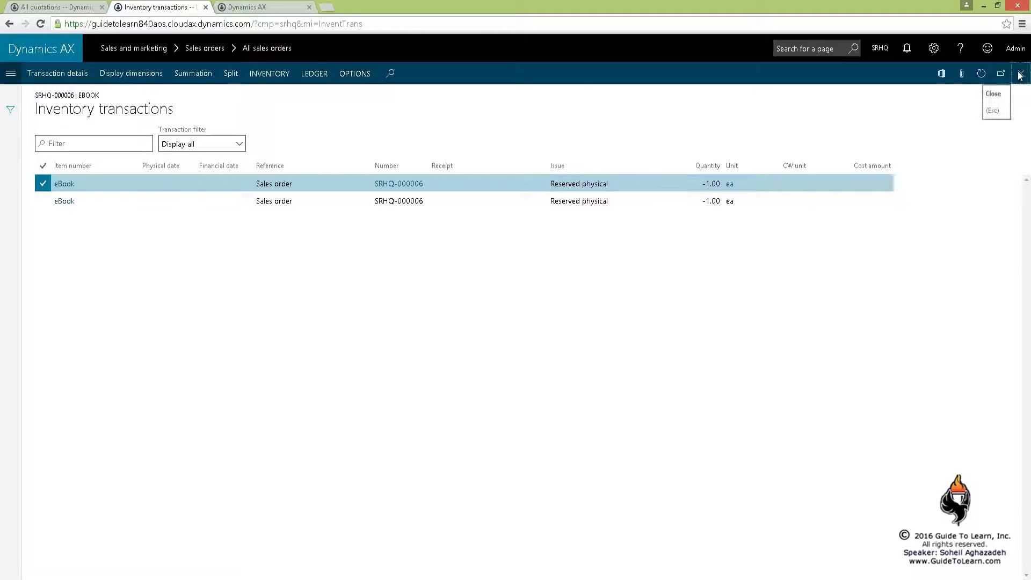
left_click(1019, 73)
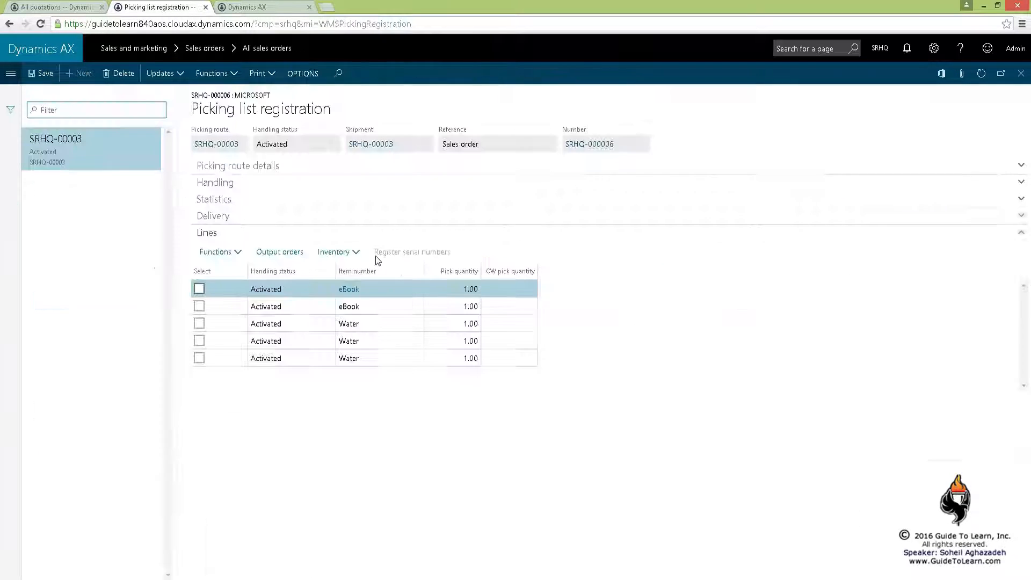
Register all picking lines on route SRHQ-00003 as picked with Update all.
left_click(160, 73)
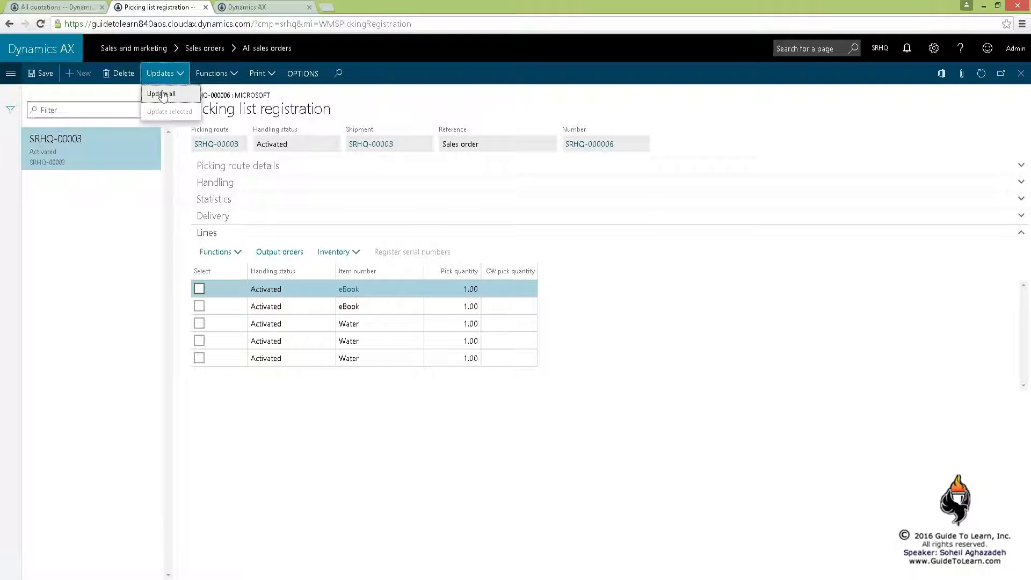
left_click(161, 93)
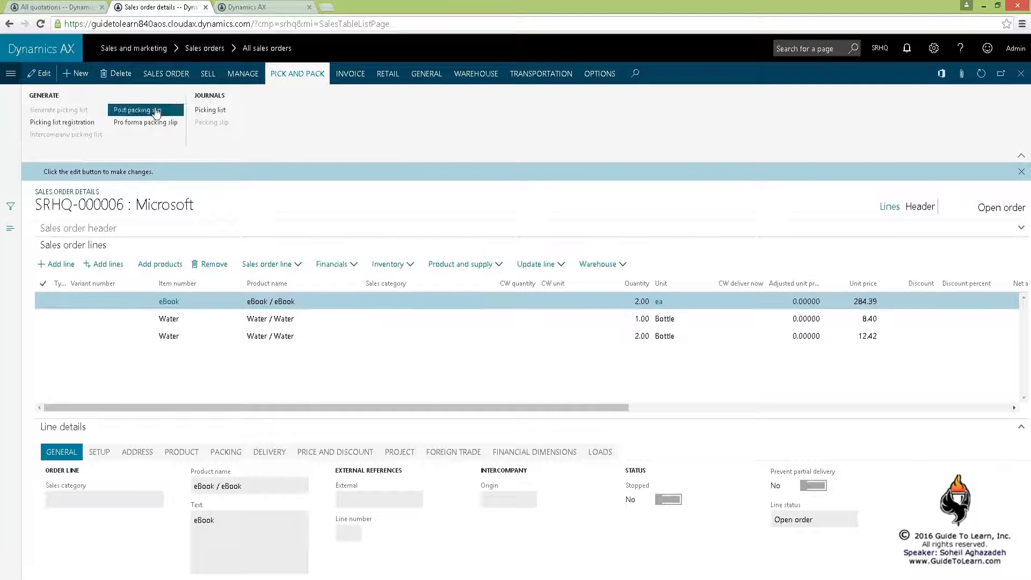
Post the SRHQ-000006 packing slip without printing, marking the order Delivered.
left_click(137, 110)
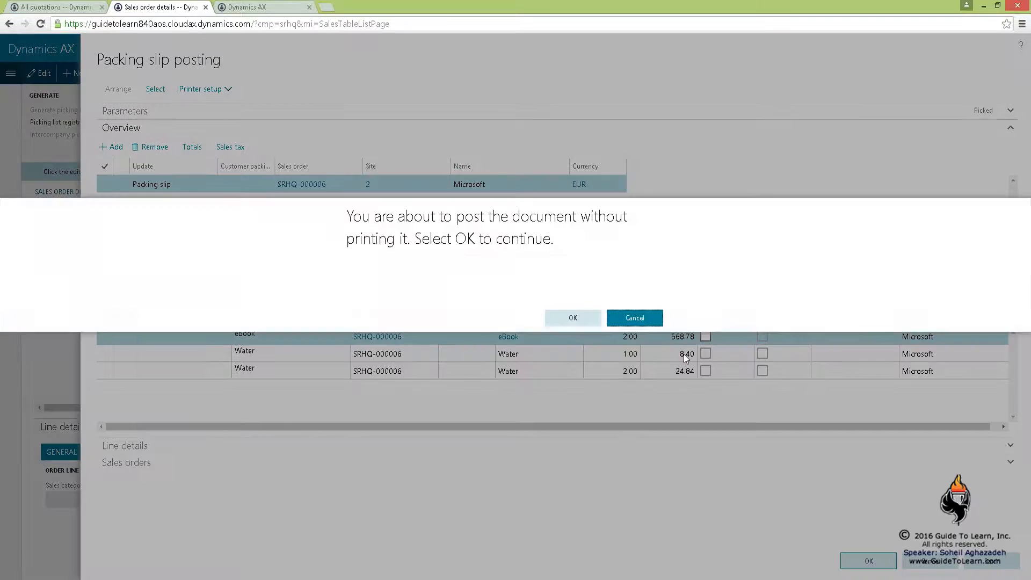
left_click(571, 317)
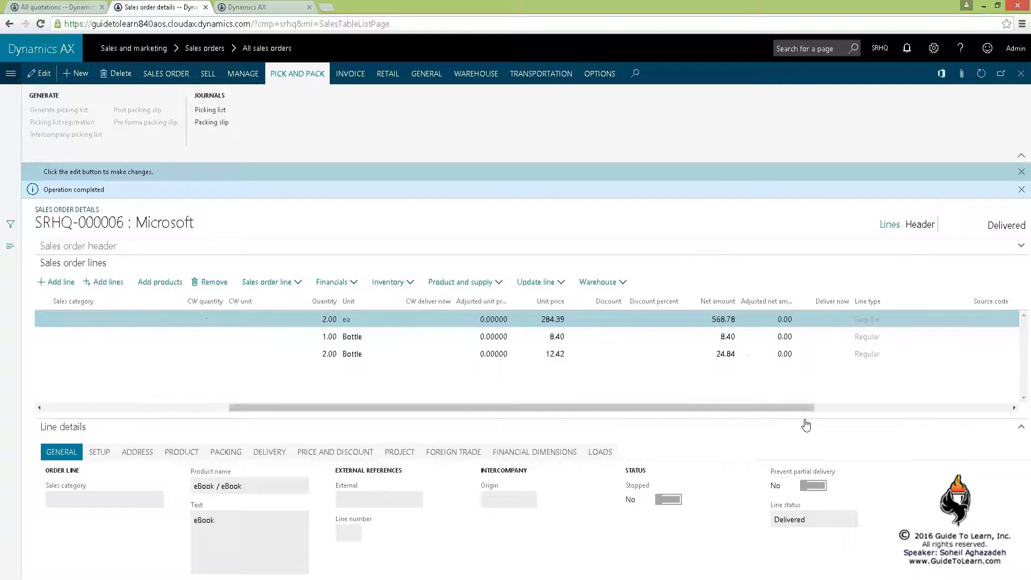
left_click(822, 318)
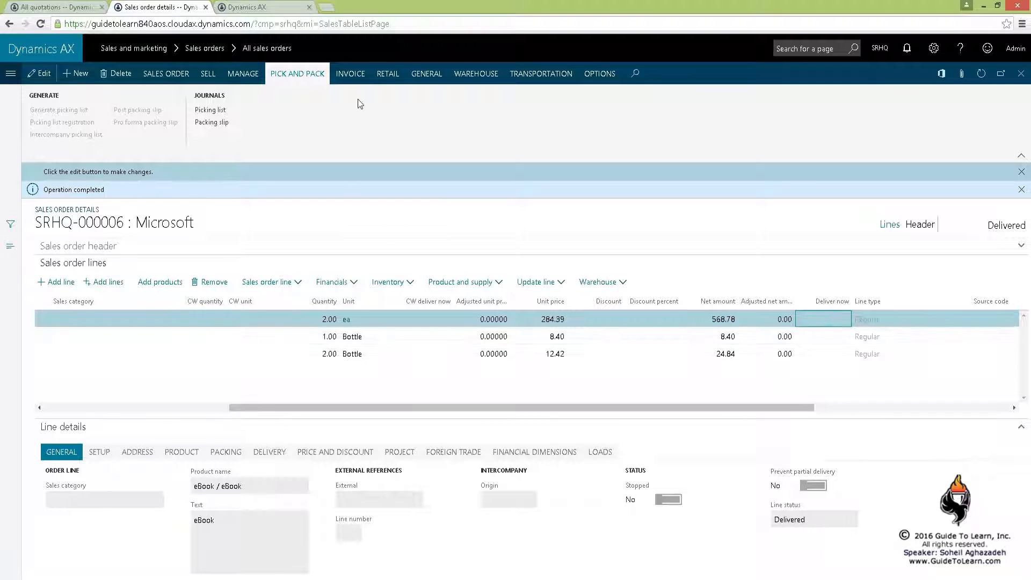
left_click(351, 73)
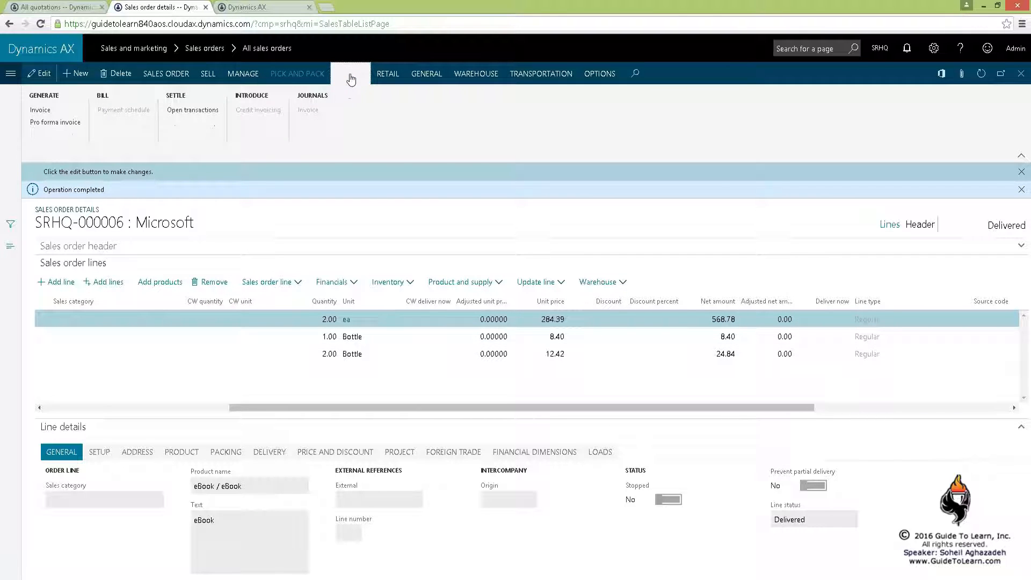
Check the header's commission sales group, then submit the invoice for packing slip SRHQ-000002.
left_click(349, 73)
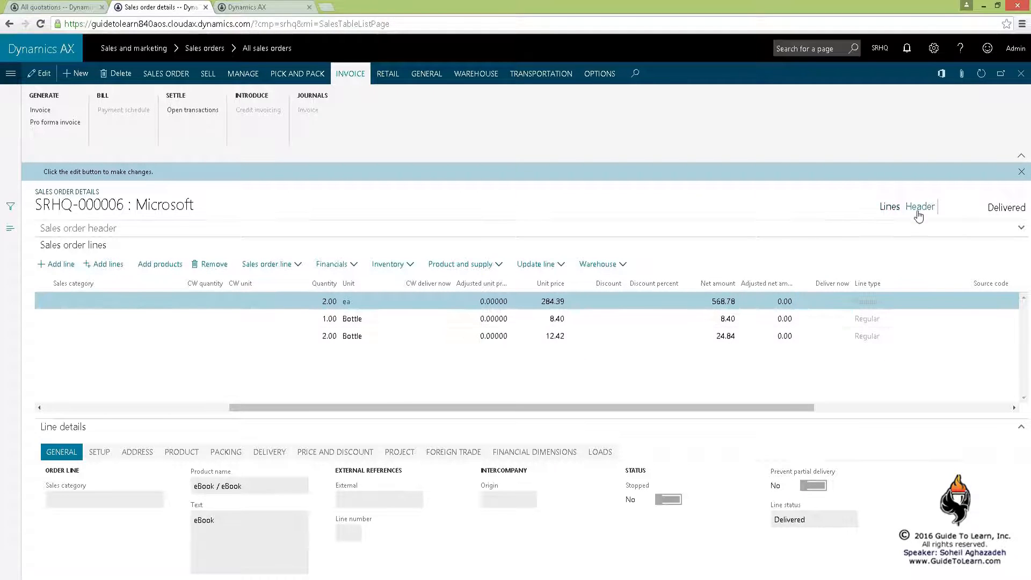
left_click(919, 206)
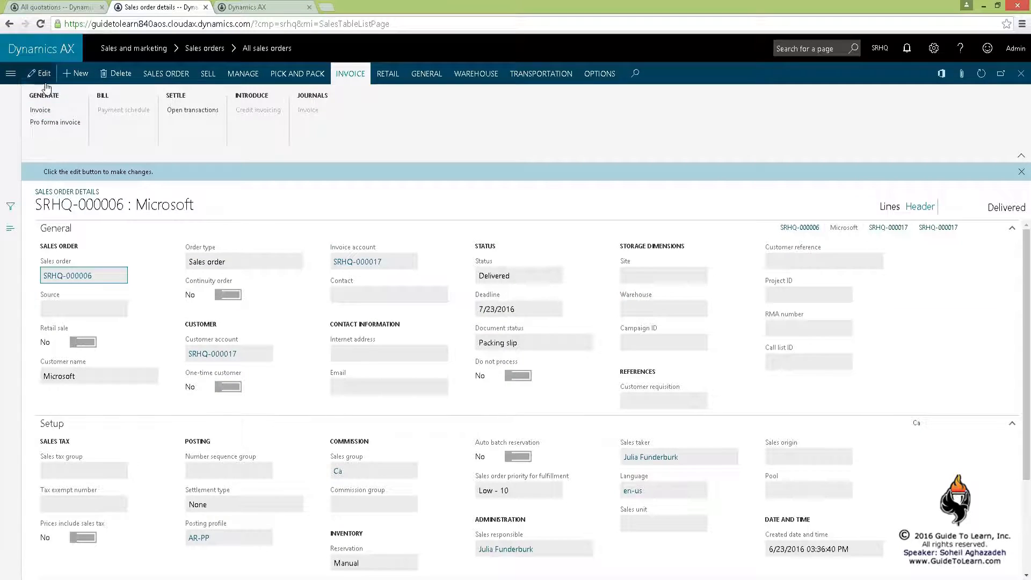
left_click(41, 73)
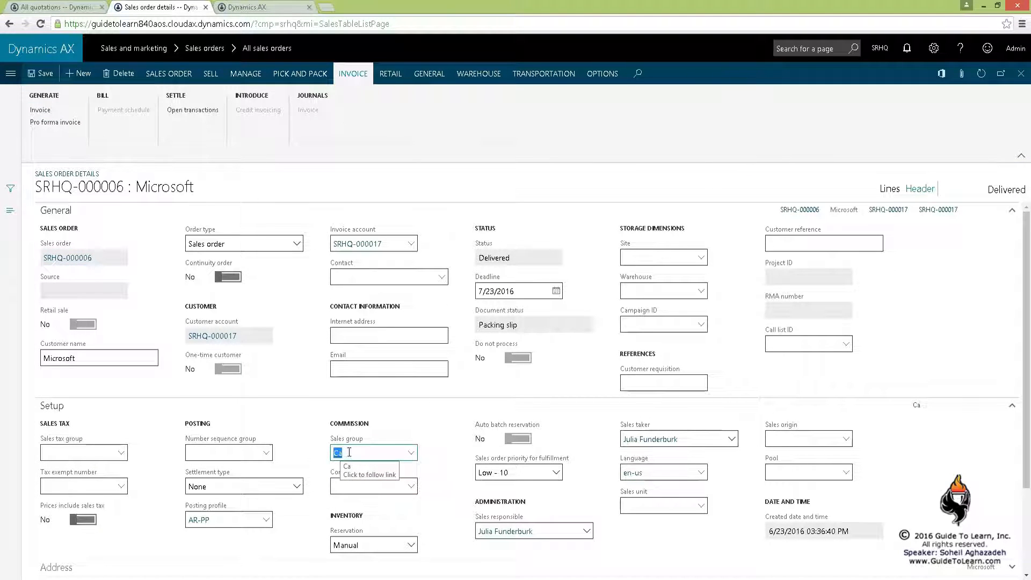
left_click(40, 110)
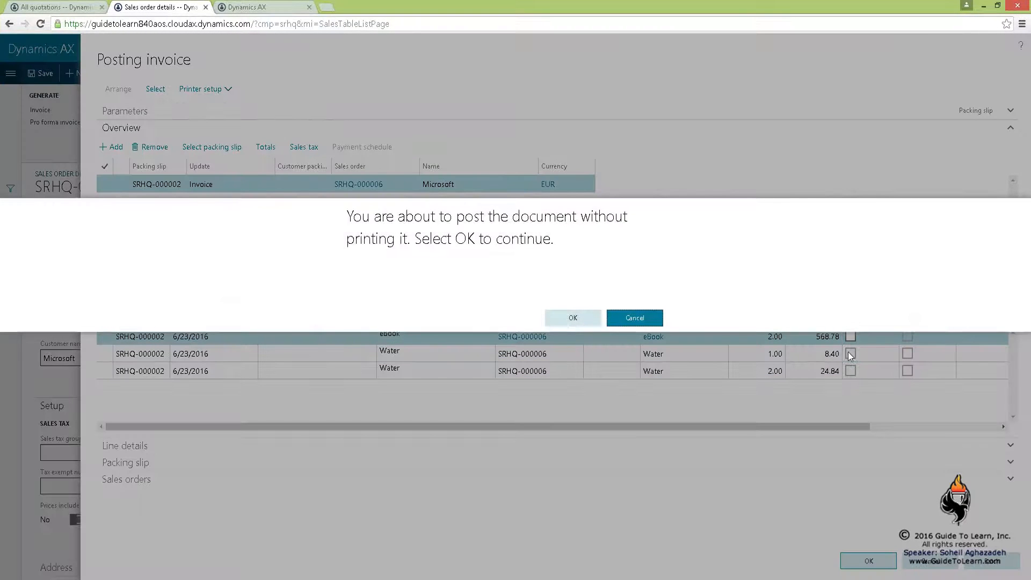
left_click(571, 317)
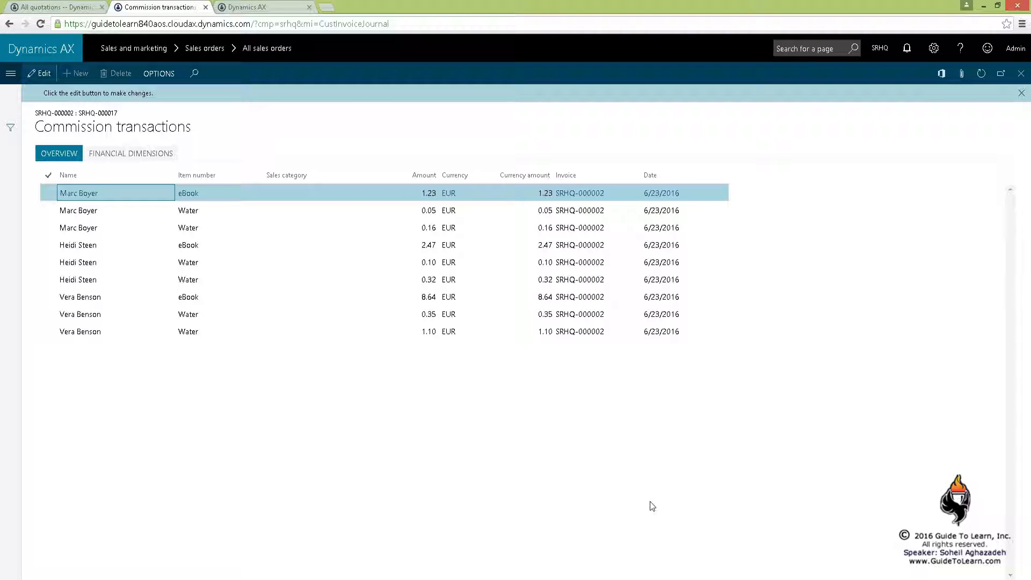
left_click(448, 245)
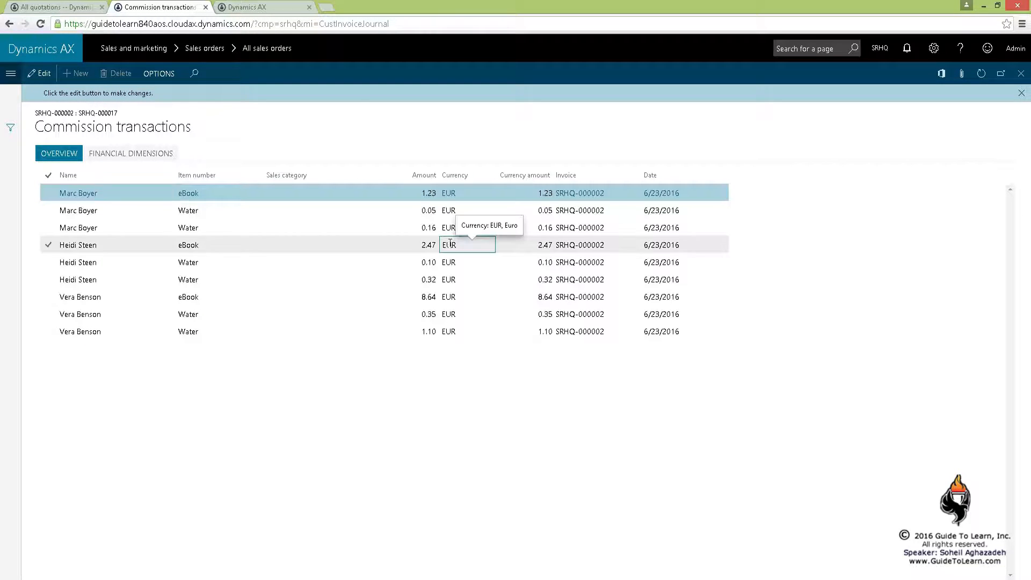